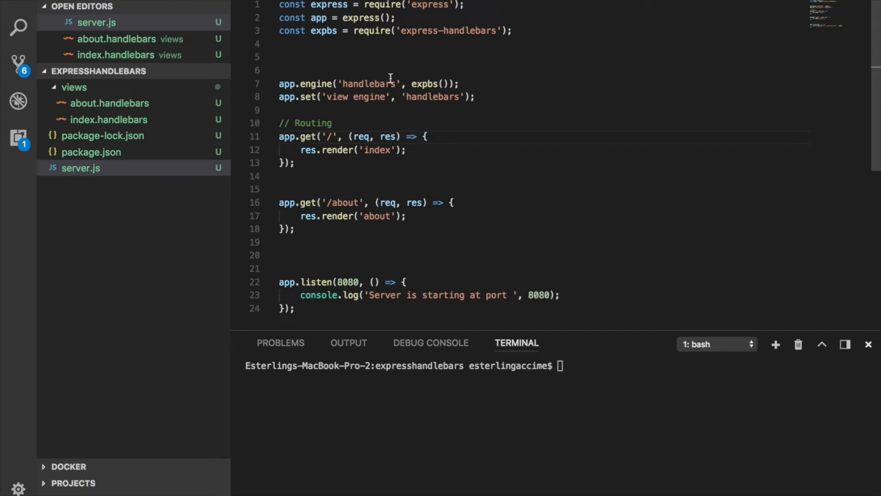
pyautogui.moveTo(386, 93)
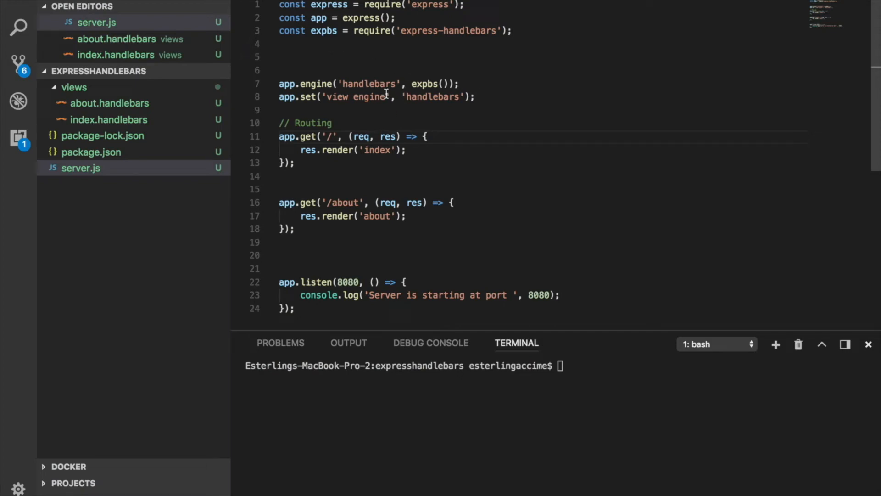
# - Review the index template, then return to server.js and position inside the expbs() call
pyautogui.click(109, 103)
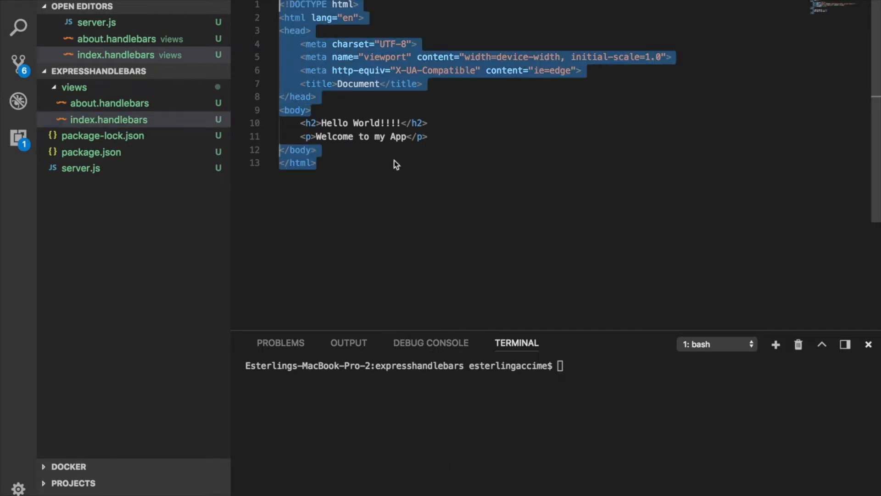
pyautogui.click(81, 168)
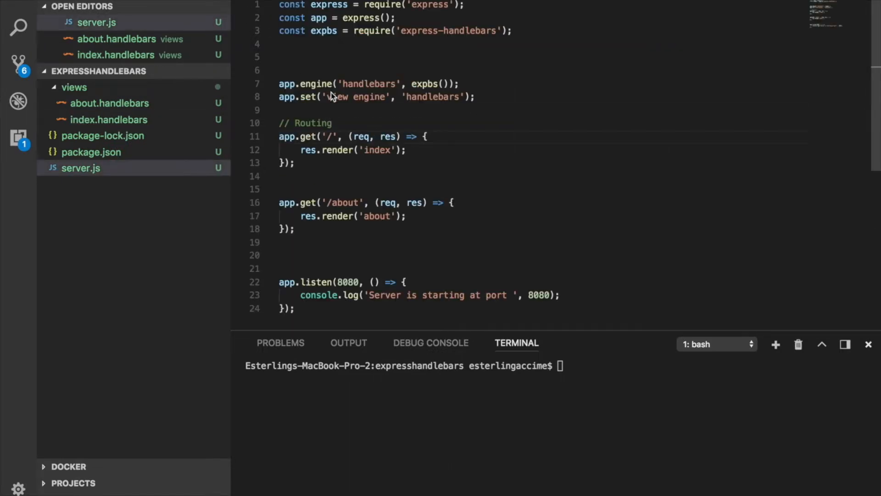
pyautogui.click(277, 70)
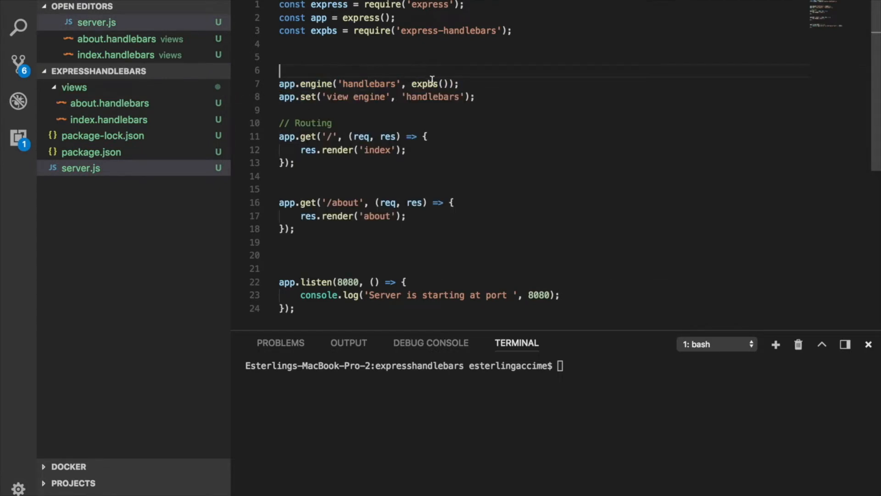
pyautogui.click(445, 84)
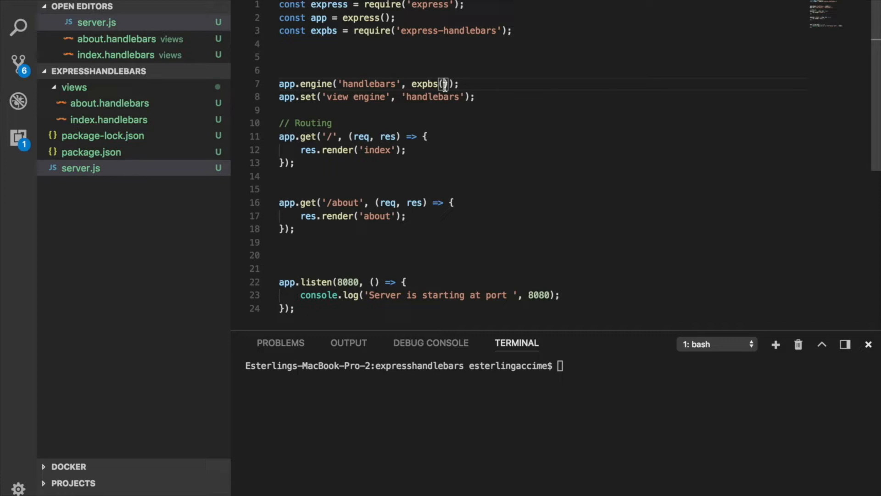
pyautogui.moveTo(596, 114)
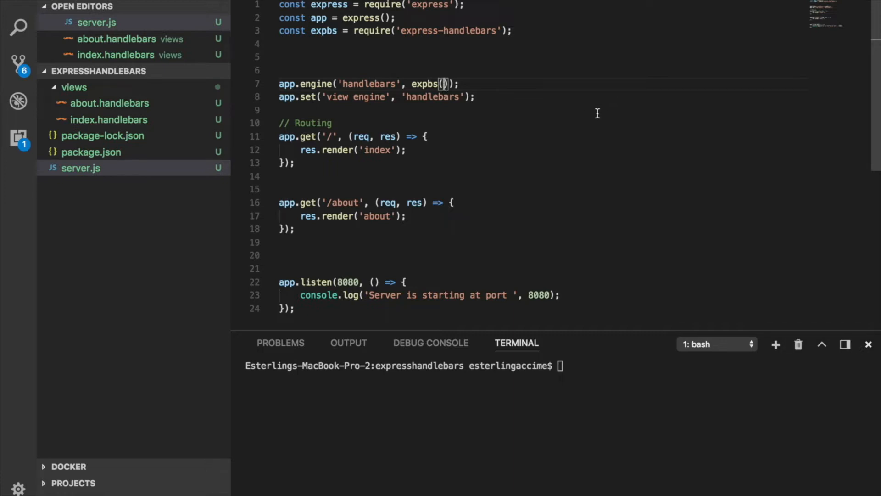
# - Pass { defaultLayout: 'main' } as the options object to expbs()
pyautogui.doubleClick(424, 84)
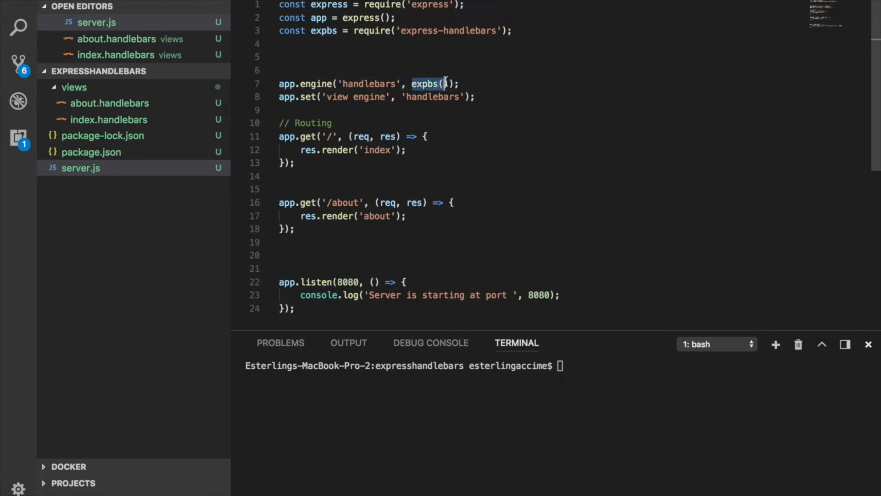
pyautogui.write('{ }')
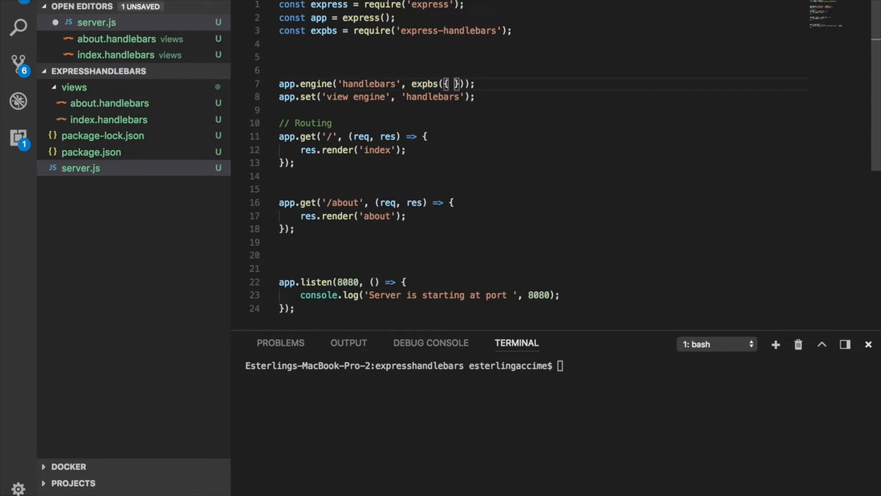
pyautogui.write("defaultLayout: '")
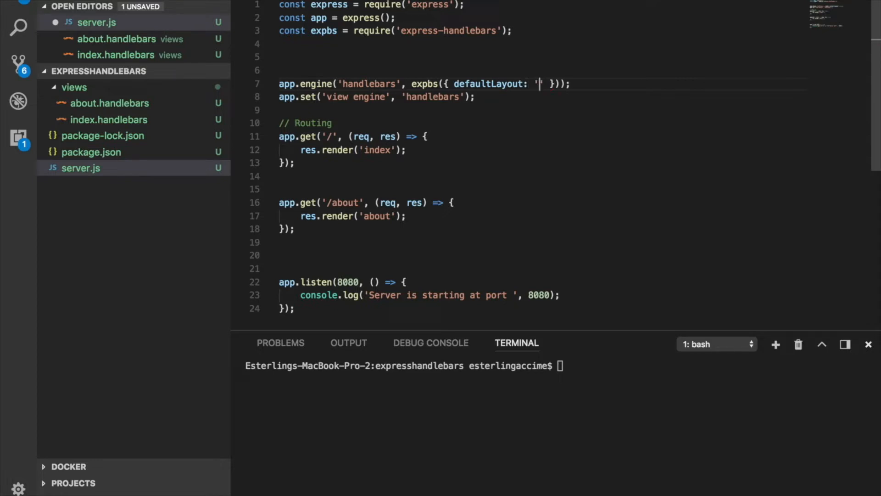
pyautogui.write('main')
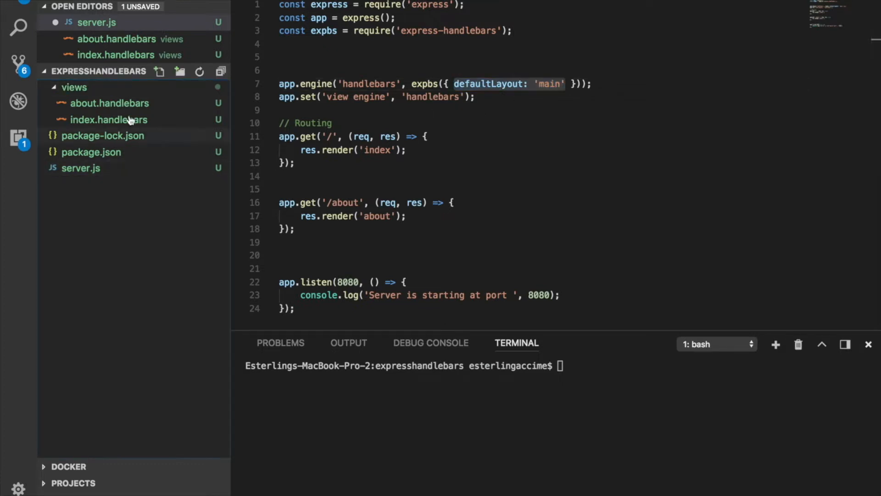
# - Create a layouts folder under views with an empty main.handlebars file and open it
pyautogui.click(73, 87)
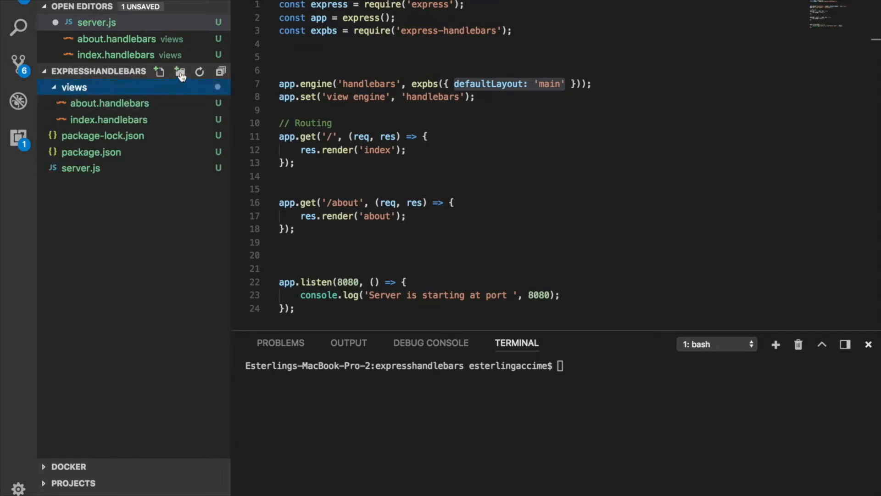
pyautogui.click(180, 71)
pyautogui.write('layouts')
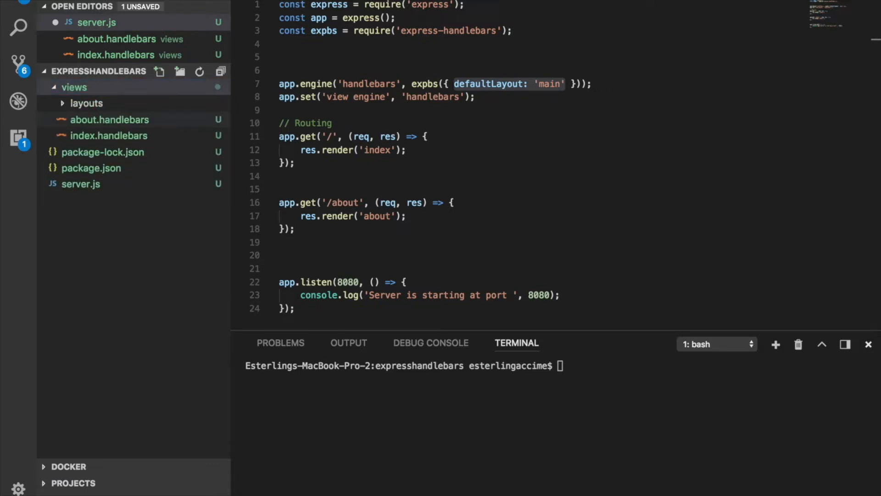
pyautogui.click(160, 71)
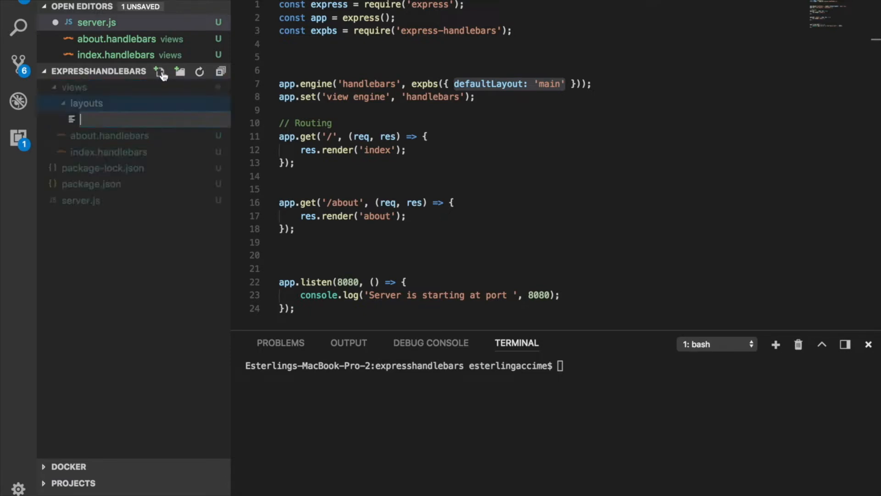
pyautogui.write('main.handlebars')
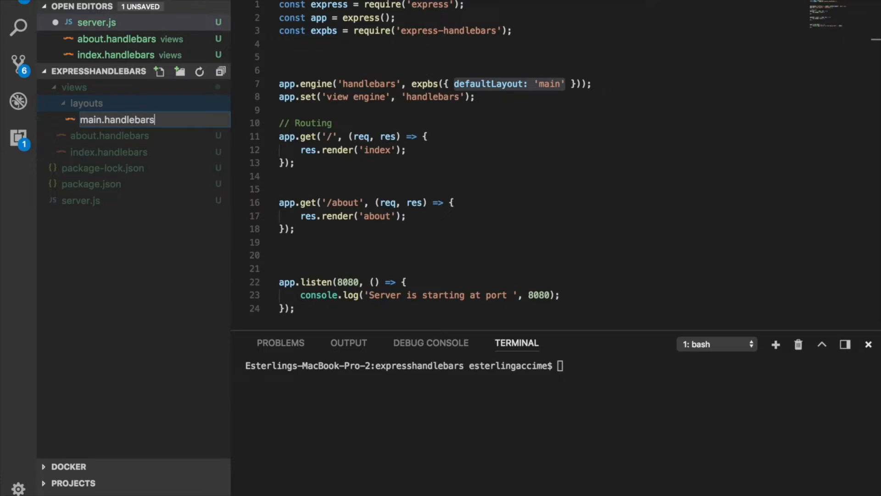
pyautogui.click(116, 119)
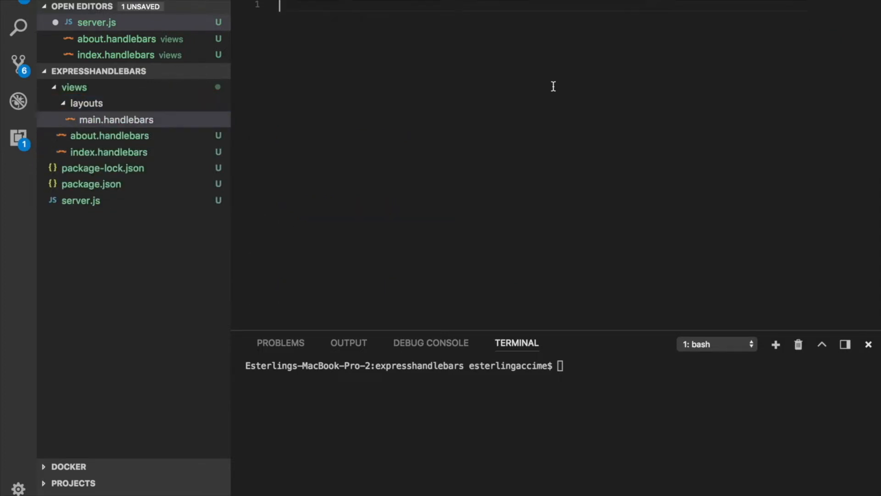
# - Give main.handlebars an HTML body element and save the layout
pyautogui.click(86, 22)
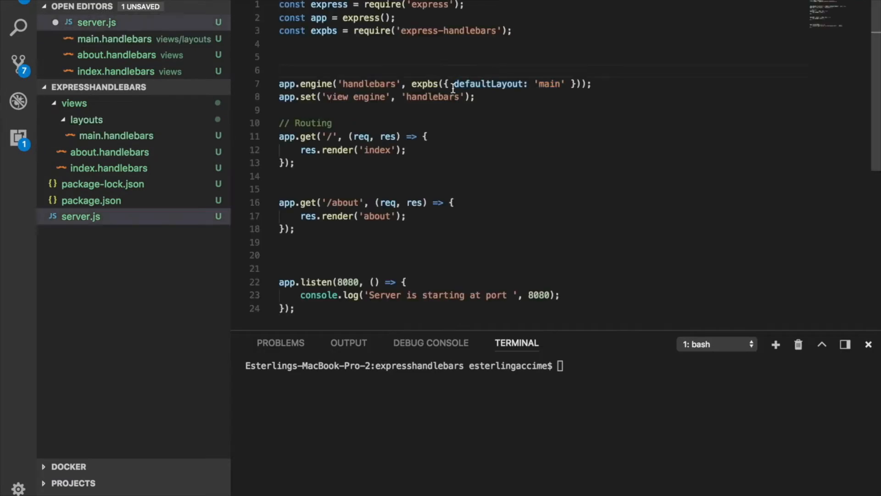
pyautogui.moveTo(454, 84); pyautogui.dragTo(562, 84)
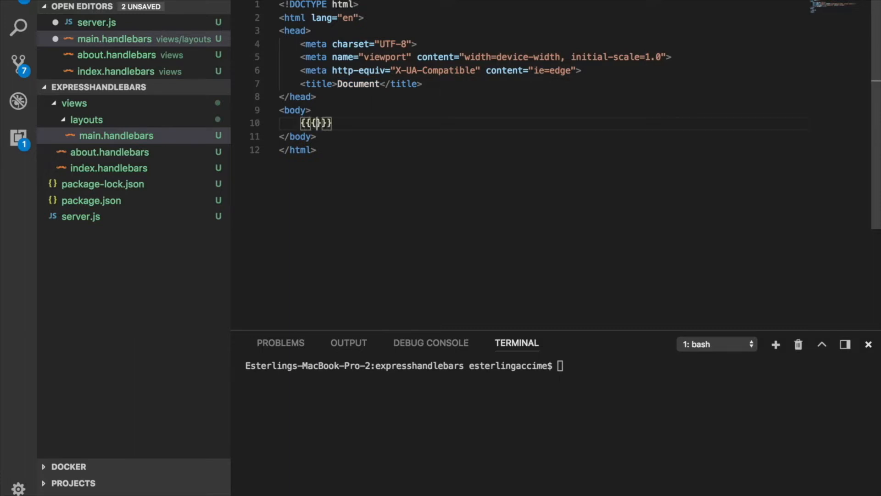
pyautogui.write('b')
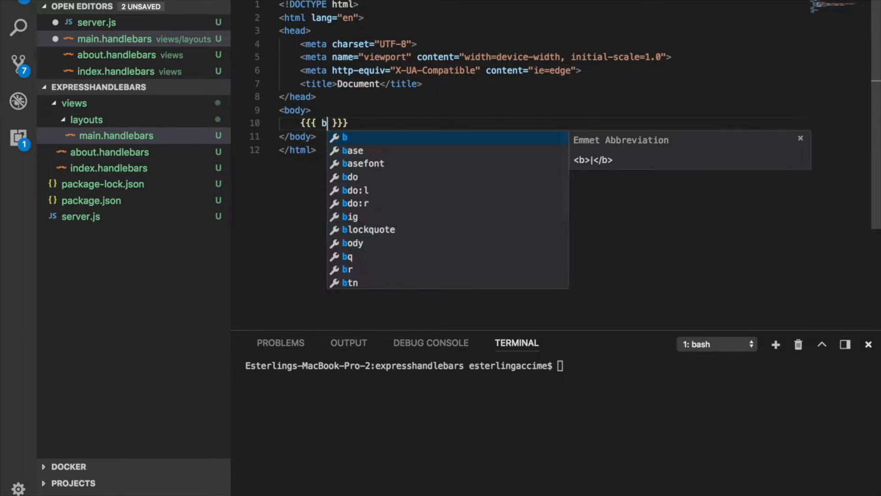
pyautogui.write('ody')
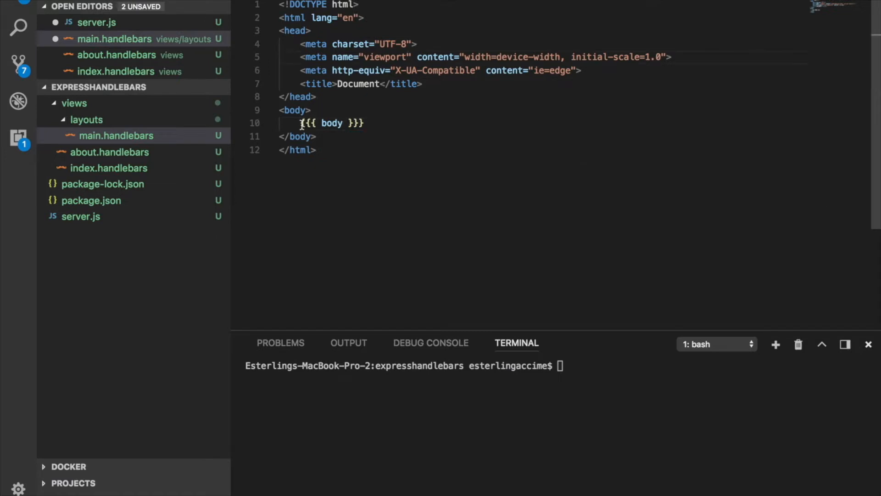
pyautogui.doubleClick(333, 123)
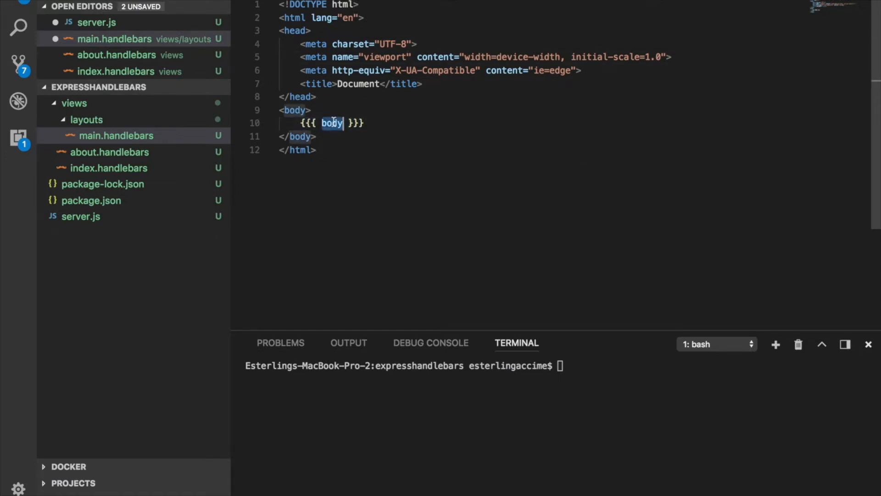
pyautogui.press('Cmd+s')
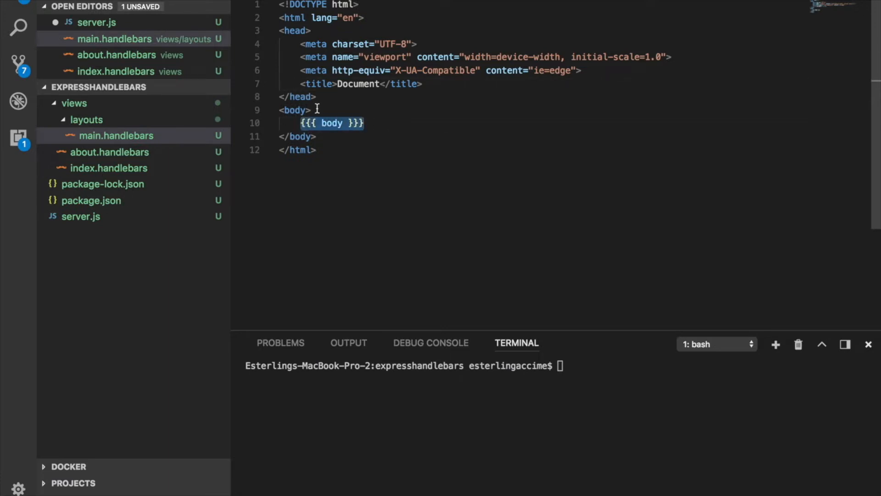
# - Insert the {{{ body }}} placeholder (and a Hello h2) inside the layout's body element
pyautogui.press('Cmd+A')
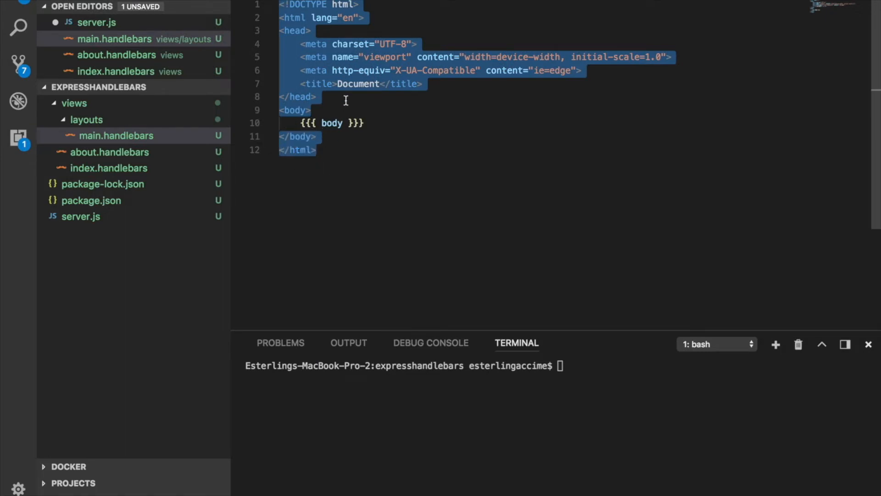
pyautogui.click(331, 123)
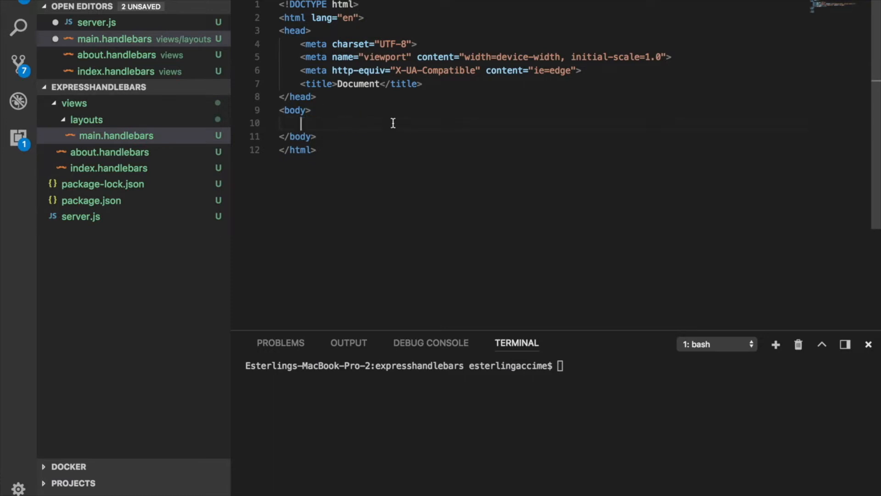
pyautogui.write('<h2>e</h2>')
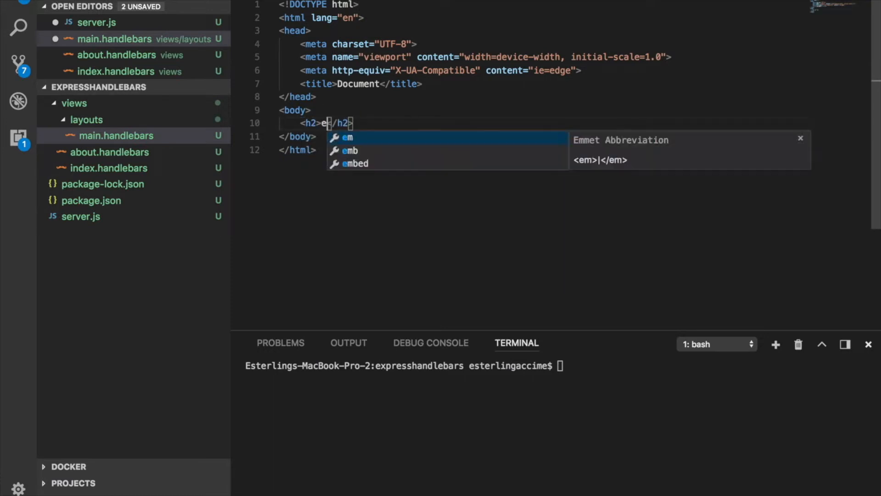
pyautogui.write('Helo')
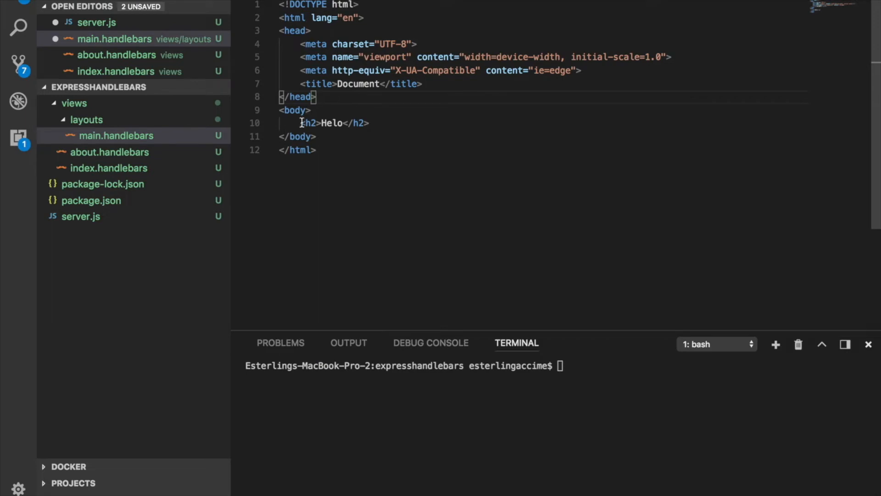
pyautogui.write('{{{ b}}')
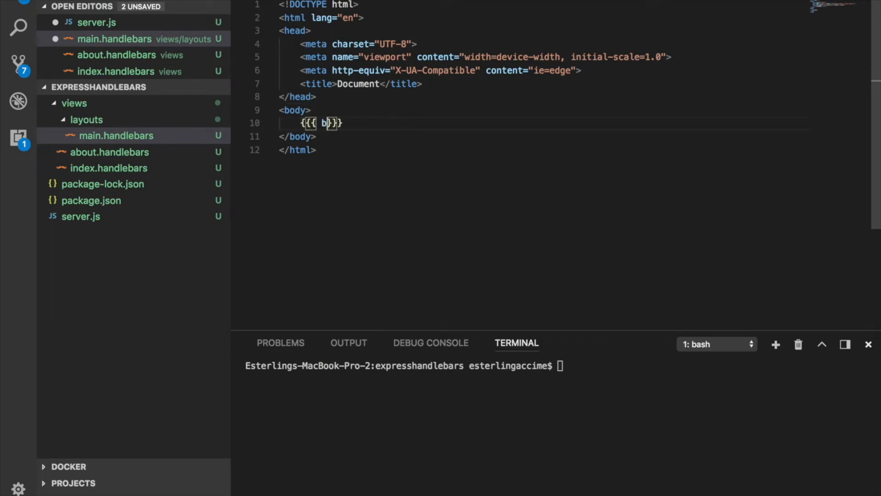
pyautogui.write('ody')
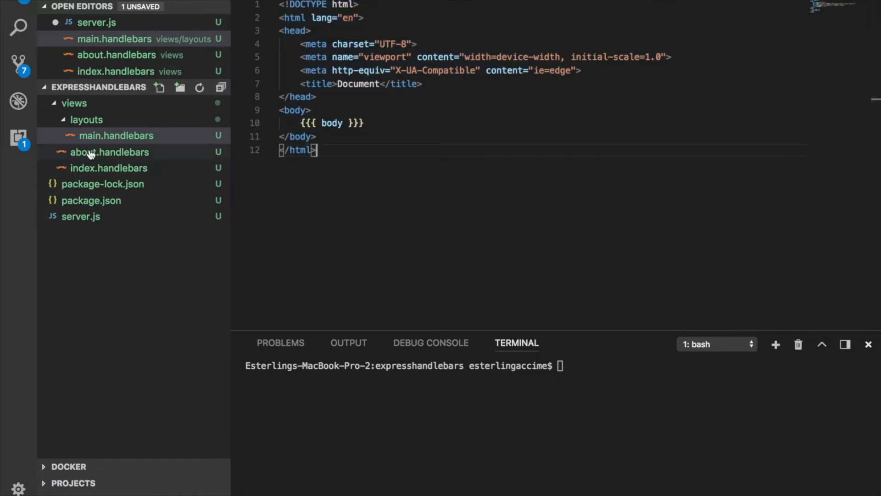
# - Trim about.handlebars and index.handlebars to just their h2 and p content and save
pyautogui.click(108, 152)
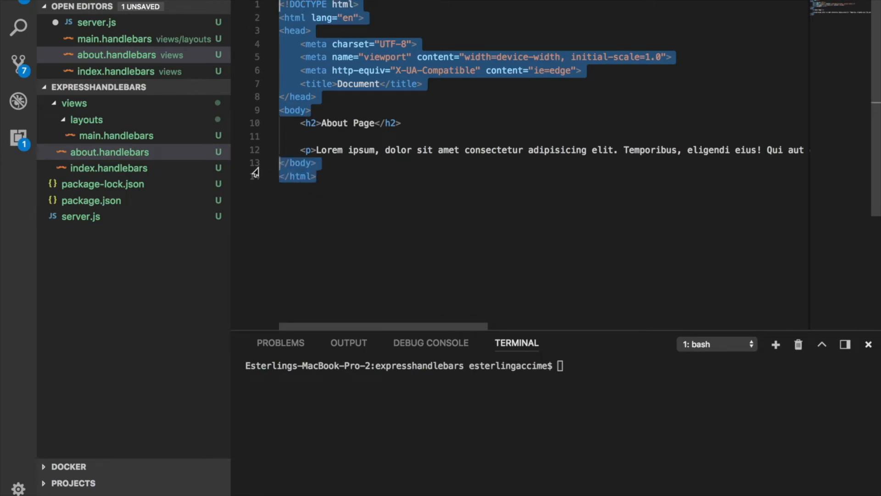
pyautogui.press('Delete')
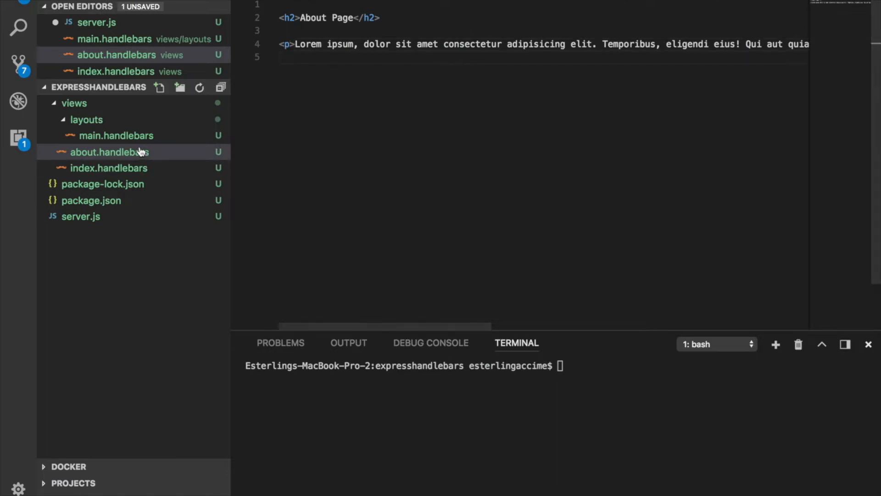
pyautogui.click(95, 167)
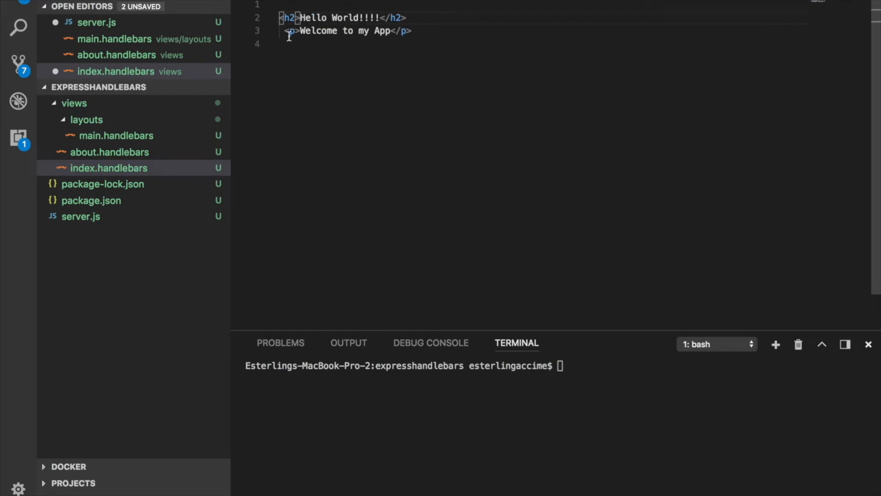
pyautogui.press('Cmd+s')
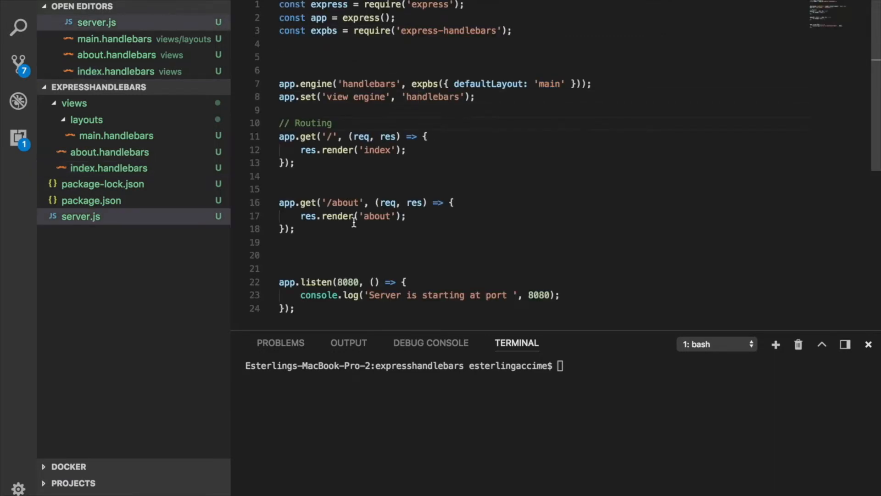
# - Run node server.js and load the app's Hello World home page in Chrome
pyautogui.write('node server.js')
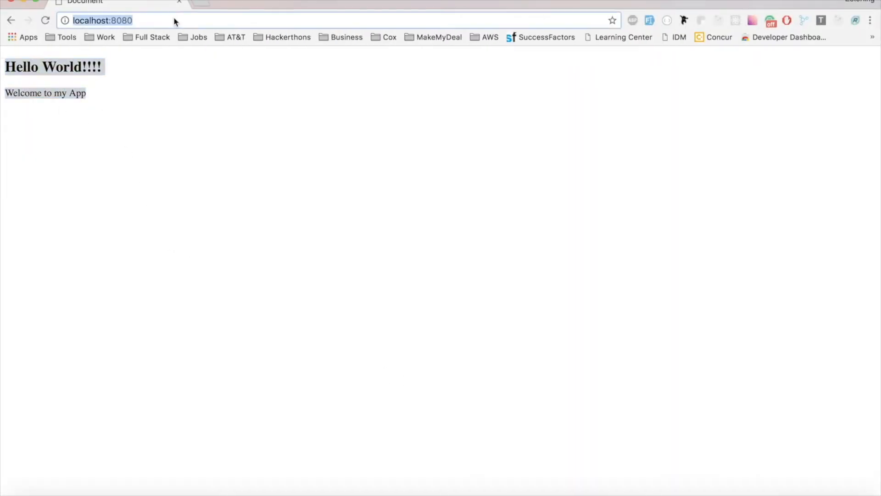
pyautogui.write('localhost:3000')
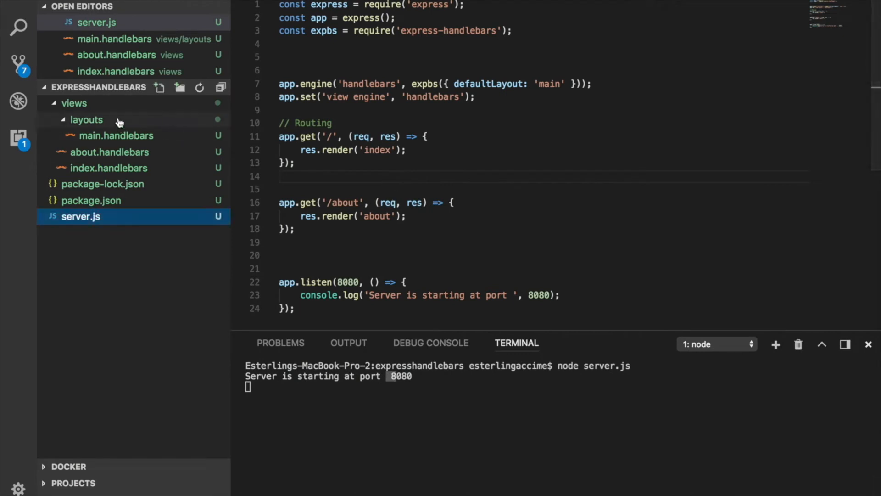
# - Add a layoutsDir: 'views/' option to the expbs configuration in server.js
pyautogui.click(87, 119)
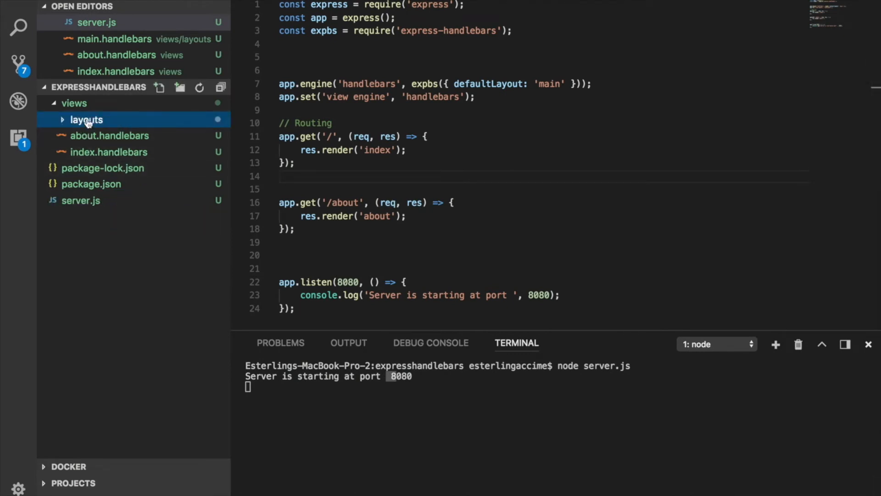
pyautogui.moveTo(86, 121)
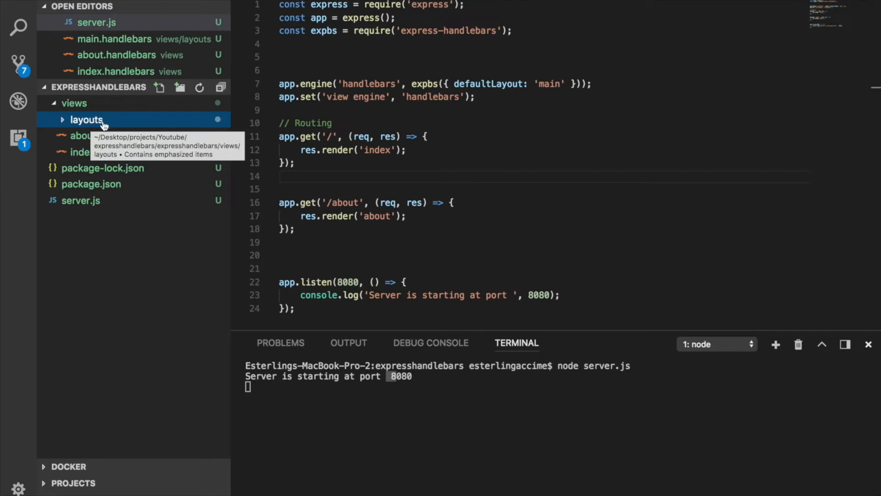
pyautogui.moveTo(87, 127)
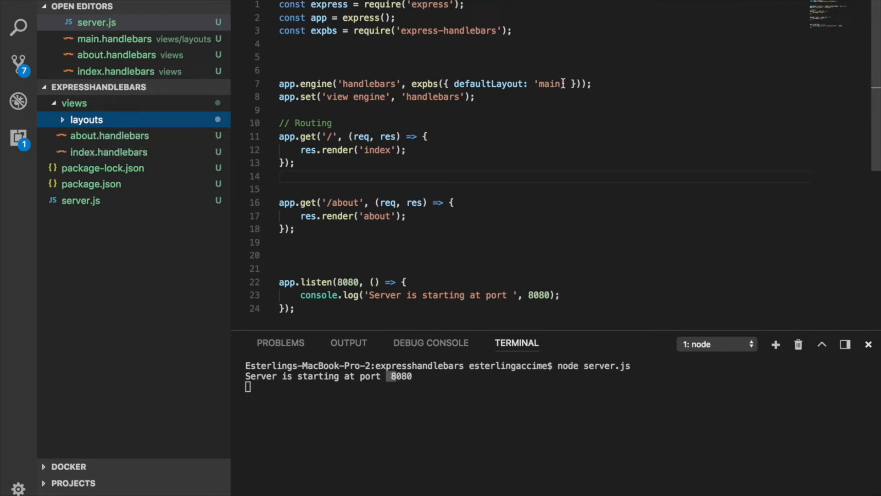
pyautogui.write(',')
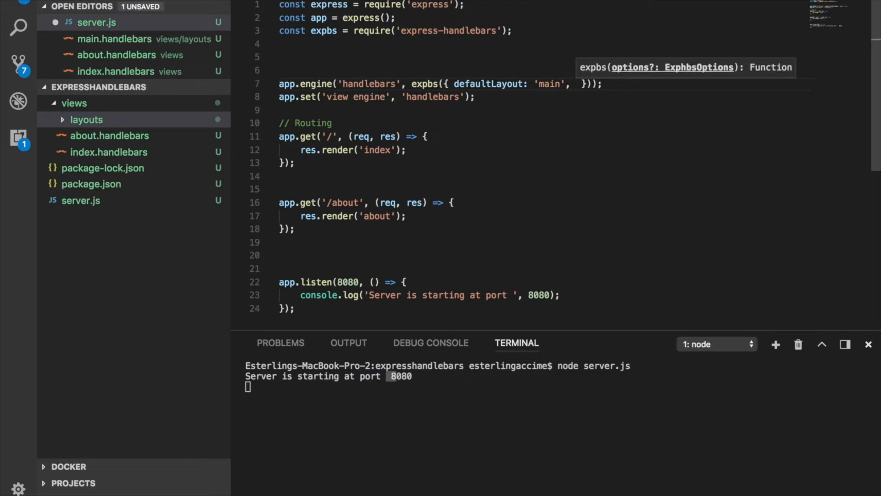
pyautogui.write("layoutsDir: '")
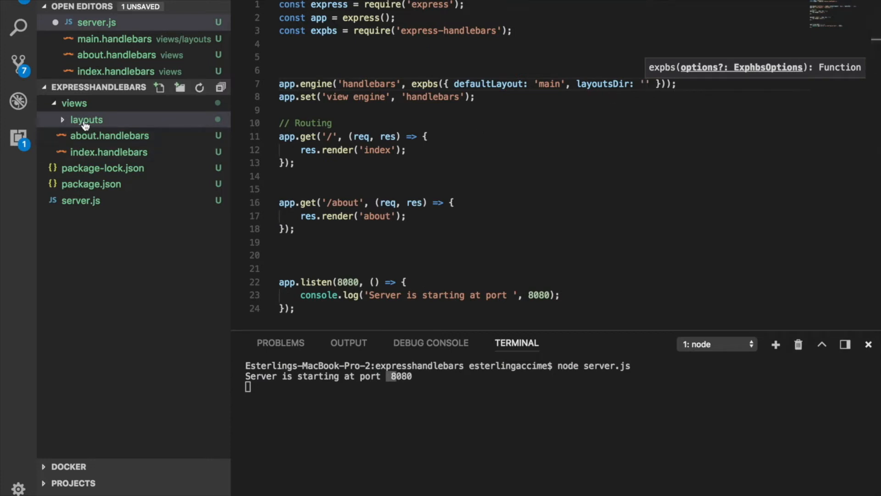
pyautogui.moveTo(85, 123)
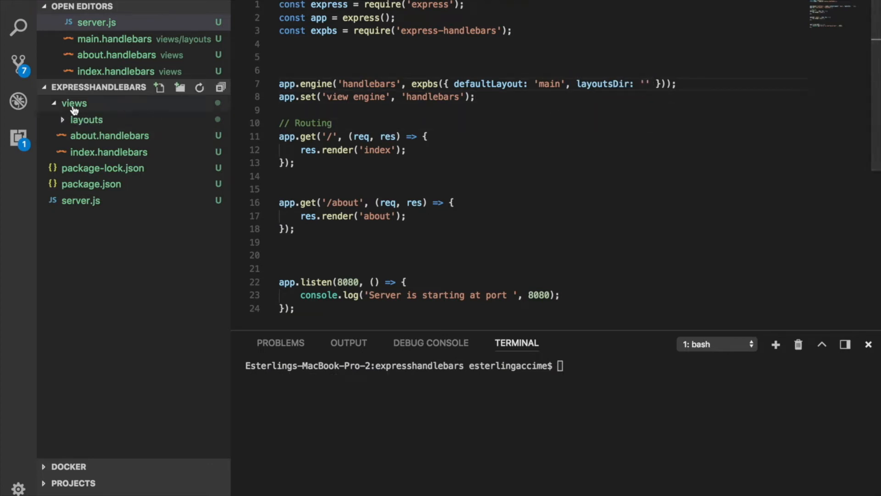
pyautogui.write('views/')
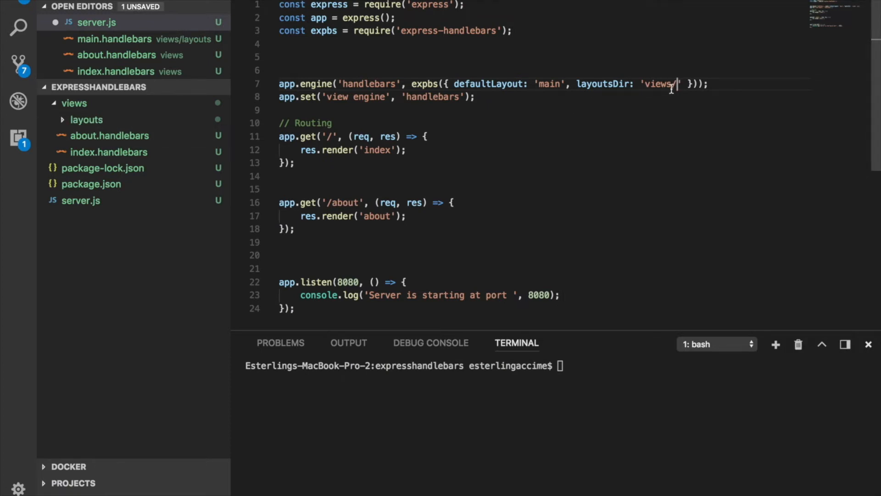
pyautogui.moveTo(107, 135)
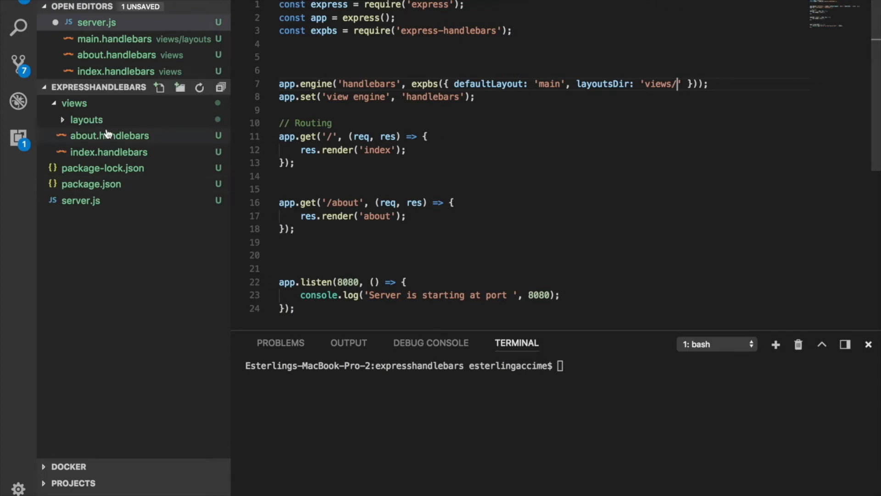
# - Rename the layouts folder to test, set layoutsDir to 'views/test', and rerun node server.js
pyautogui.rightClick(86, 119)
pyautogui.write('tes')
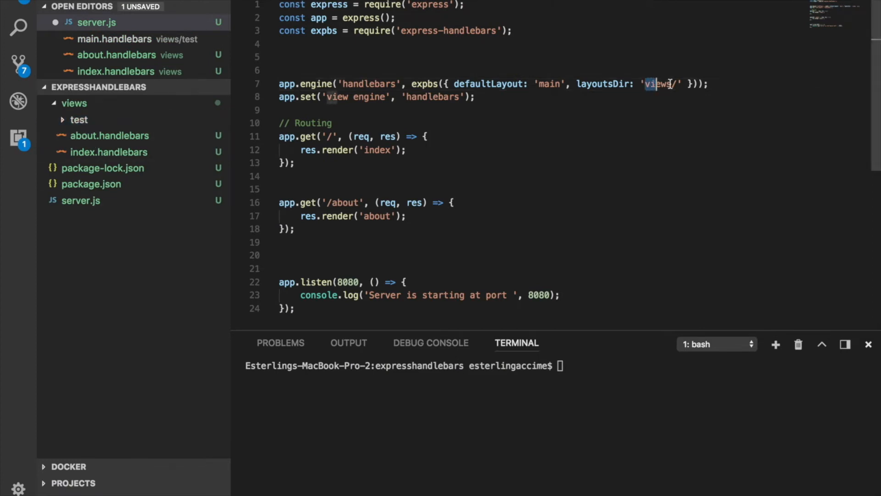
pyautogui.write('tes')
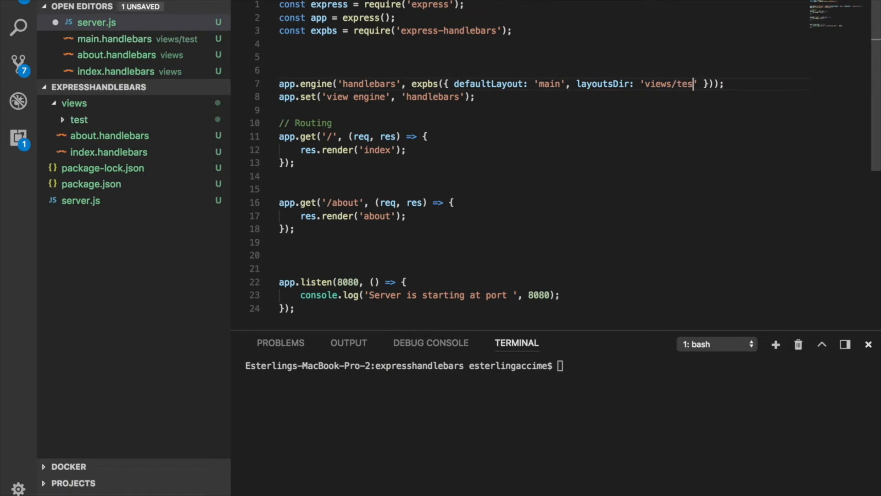
pyautogui.doubleClick(672, 84)
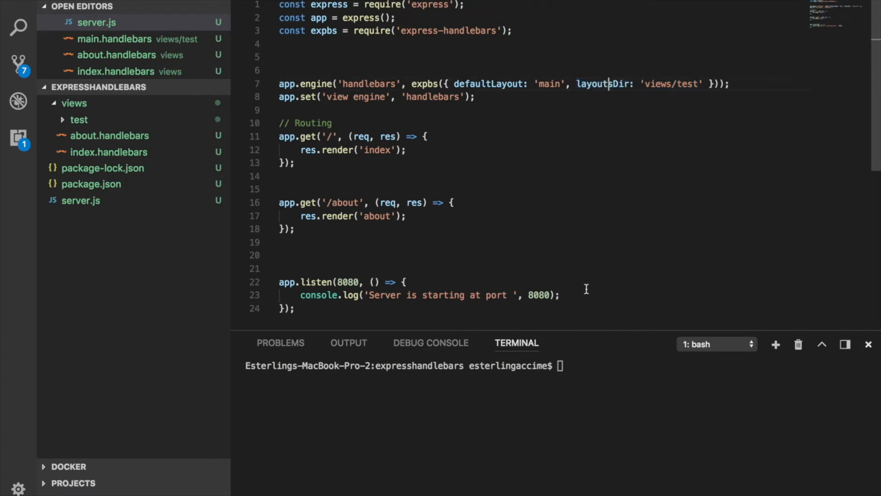
pyautogui.write('node server.js')
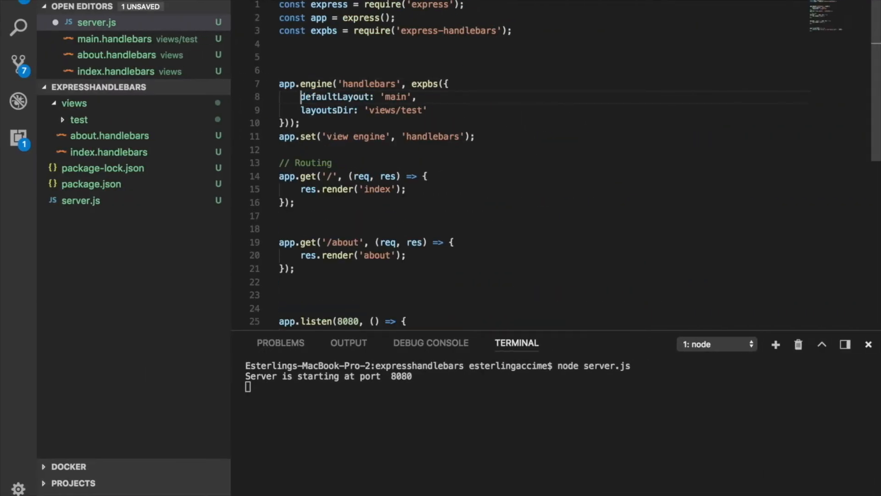
# - Require the path module at the top of server.js with const path = require('path')
pyautogui.moveTo(299, 97); pyautogui.dragTo(429, 109)
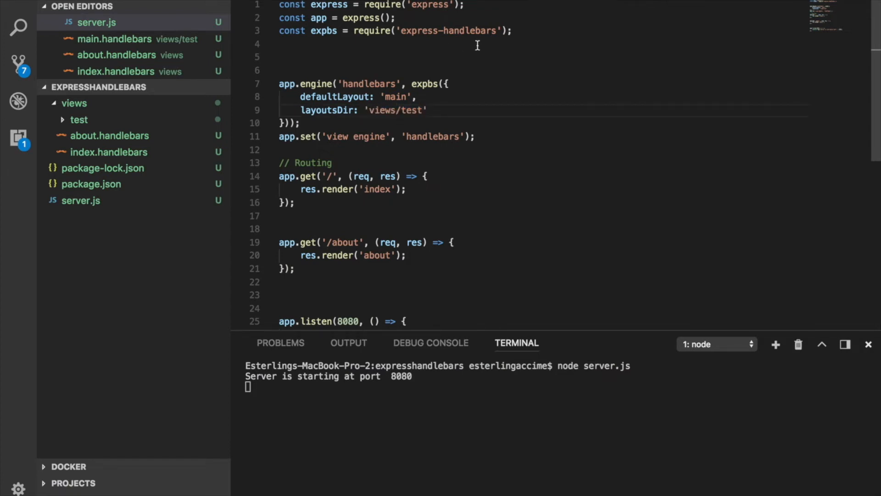
pyautogui.write('const path')
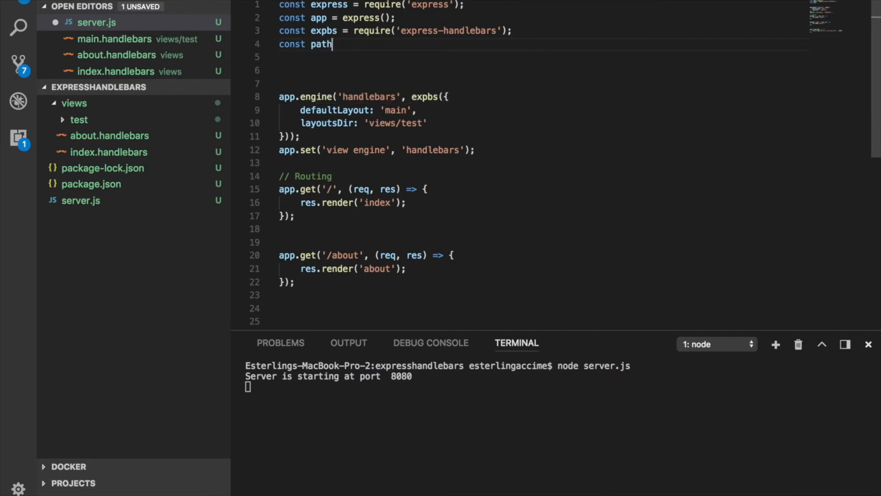
pyautogui.write('=')
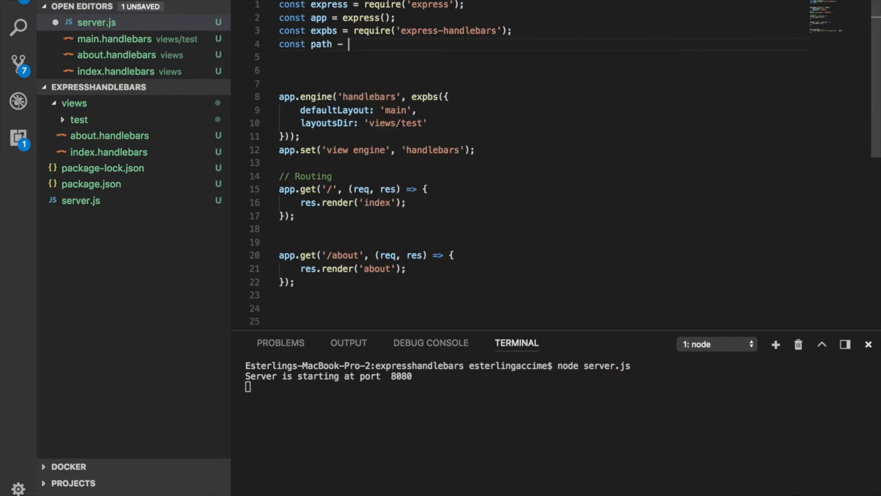
pyautogui.write('require()')
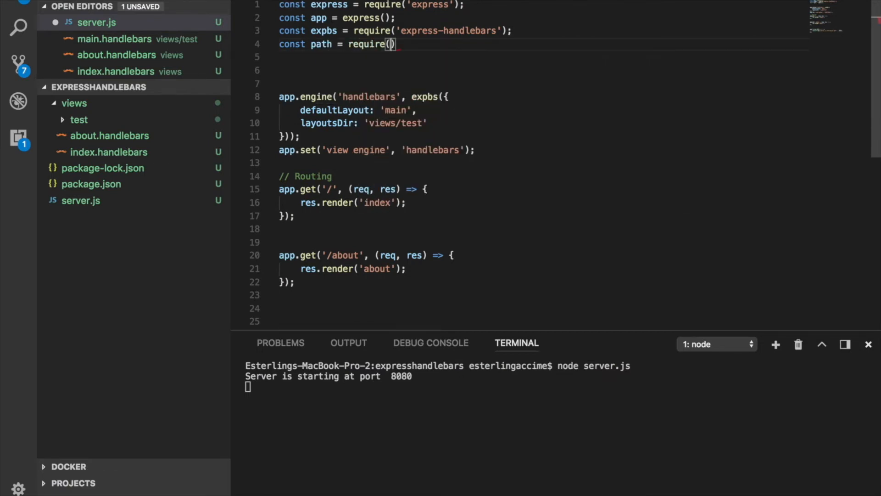
pyautogui.write("''")
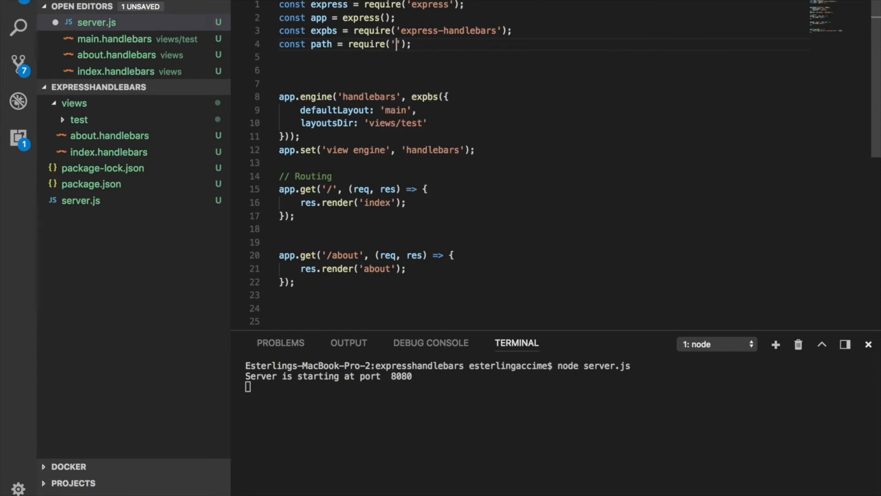
pyautogui.write('path')
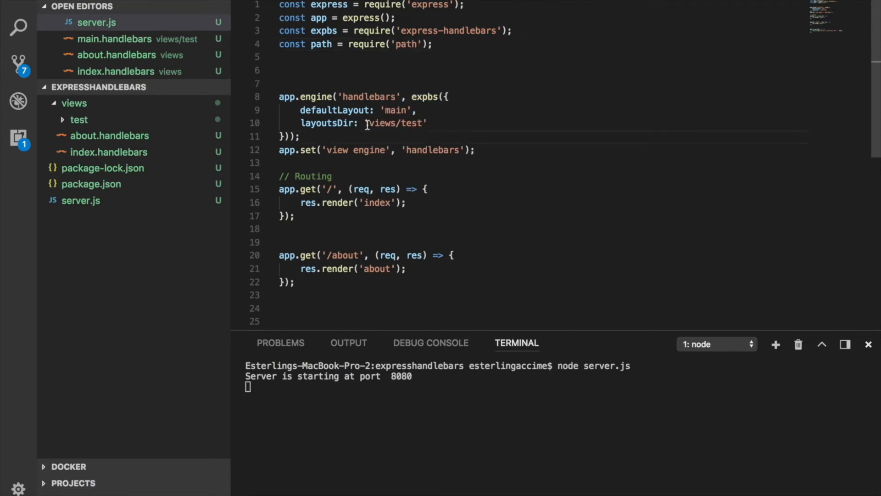
# - Set layoutsDir to path.join(__dirname, 'views/test') and save server.js
pyautogui.write('path')
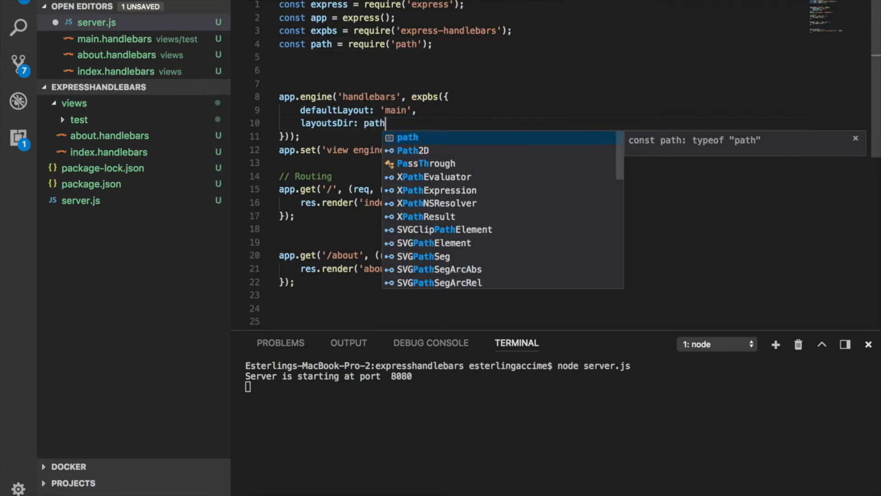
pyautogui.write('.join();')
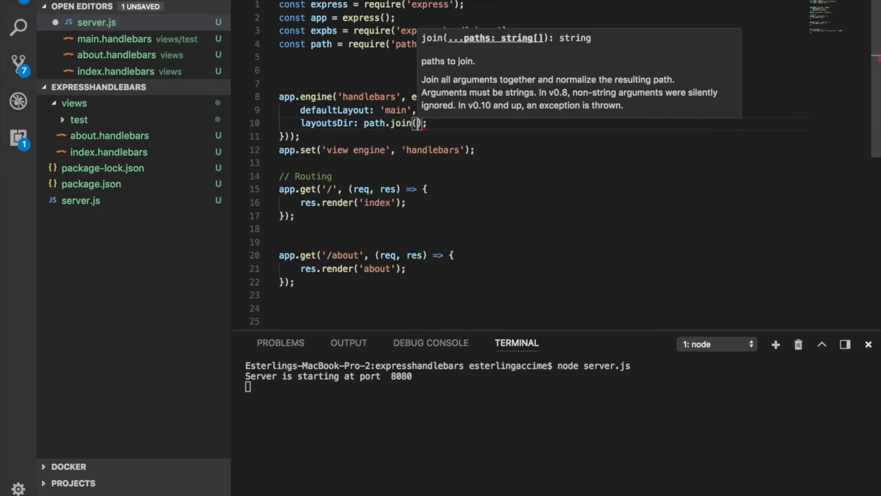
pyautogui.write('__dirname,,')
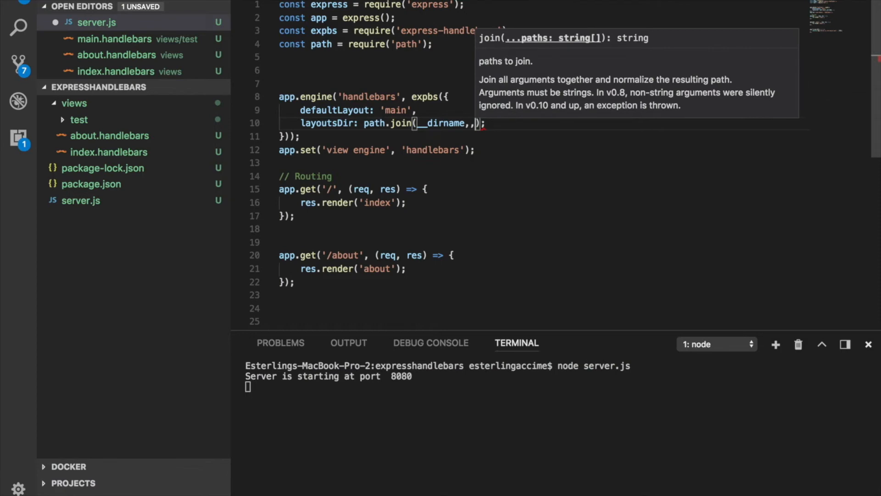
pyautogui.write("'views/test'")
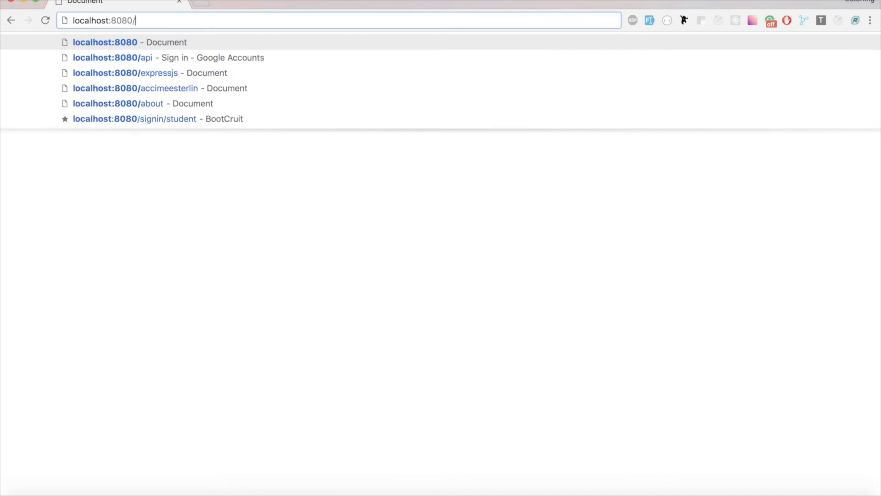
pyautogui.click(119, 103)
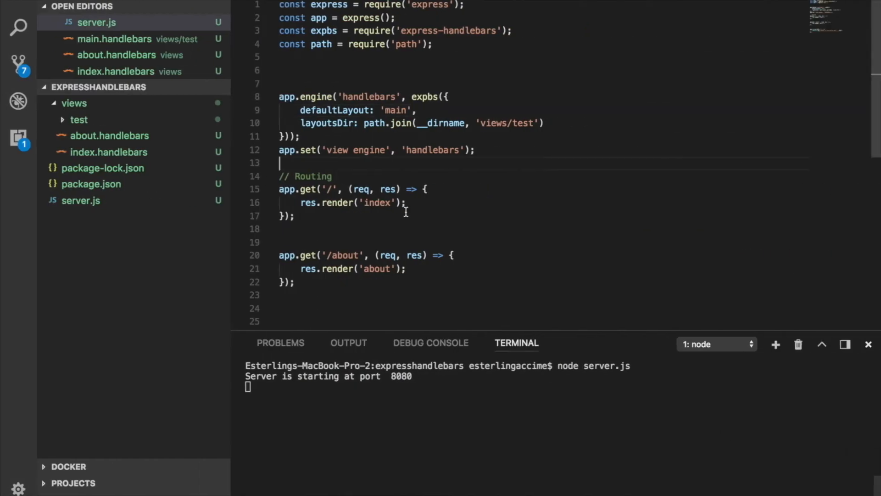
# - Stop the running Node server in the terminal and clear its output
pyautogui.click(342, 150)
pyautogui.write('cl')
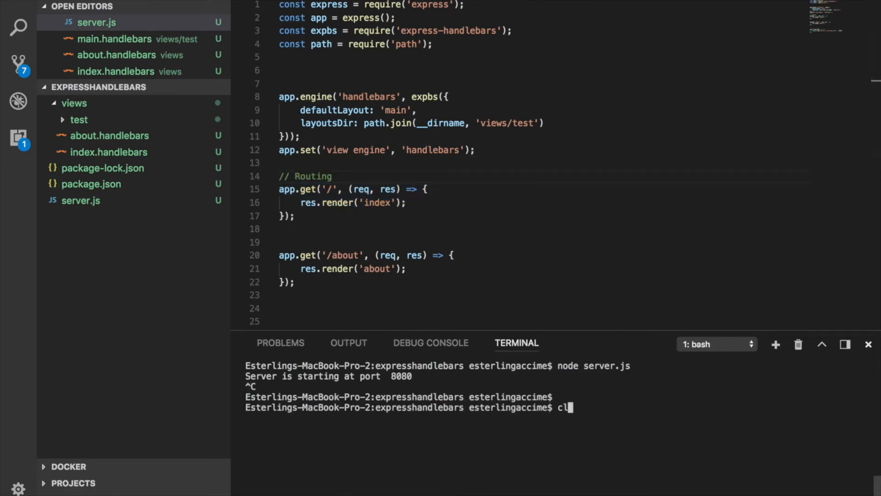
pyautogui.press('Enter')
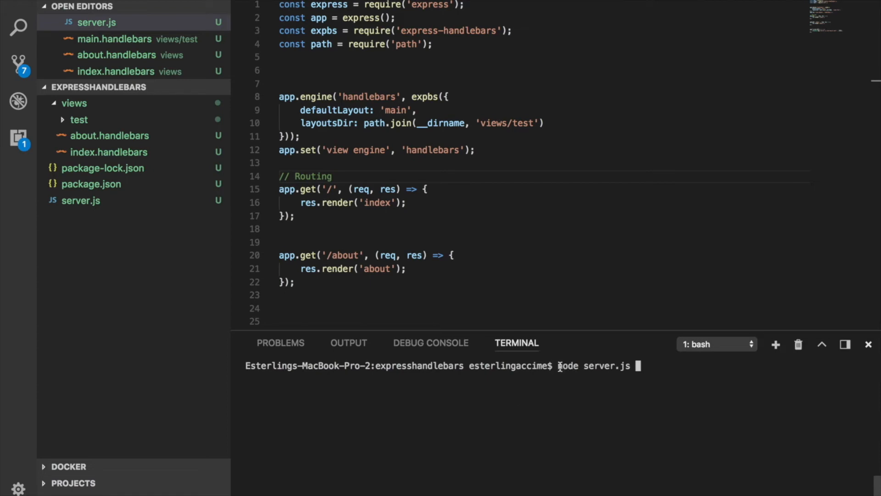
pyautogui.write('clea')
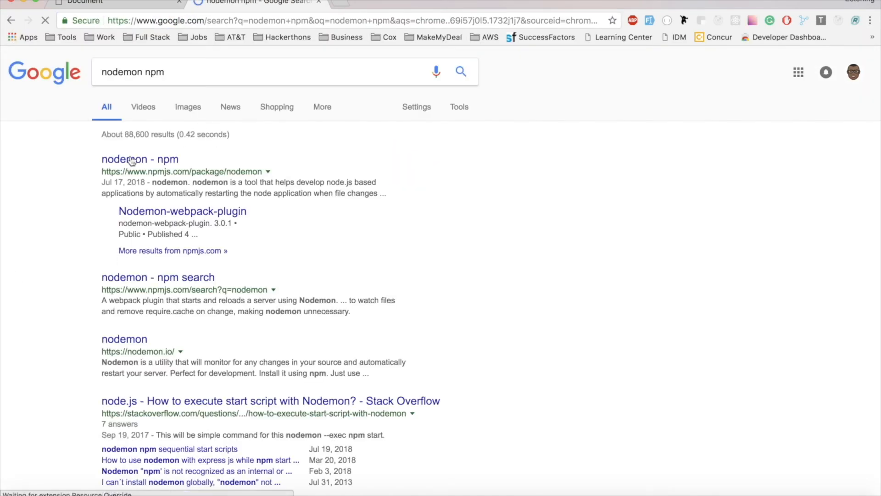
# - Open the nodemon package page on npmjs and scroll to its install command
pyautogui.click(132, 160)
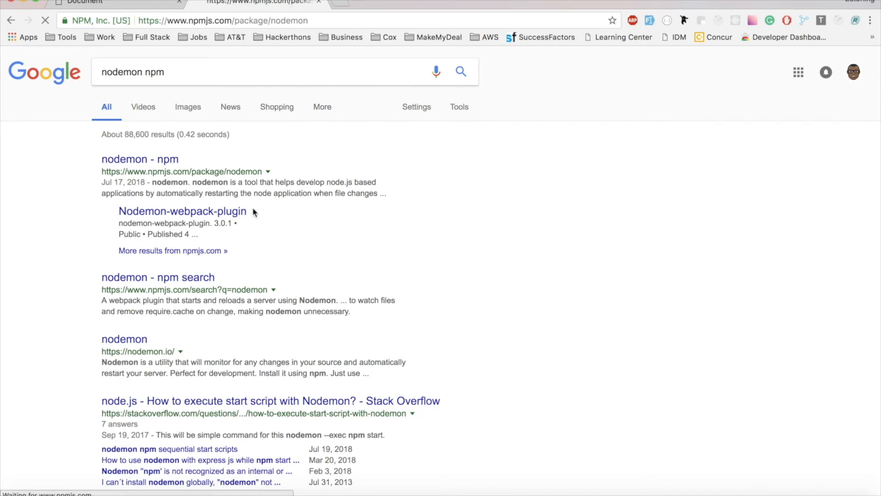
pyautogui.click(139, 159)
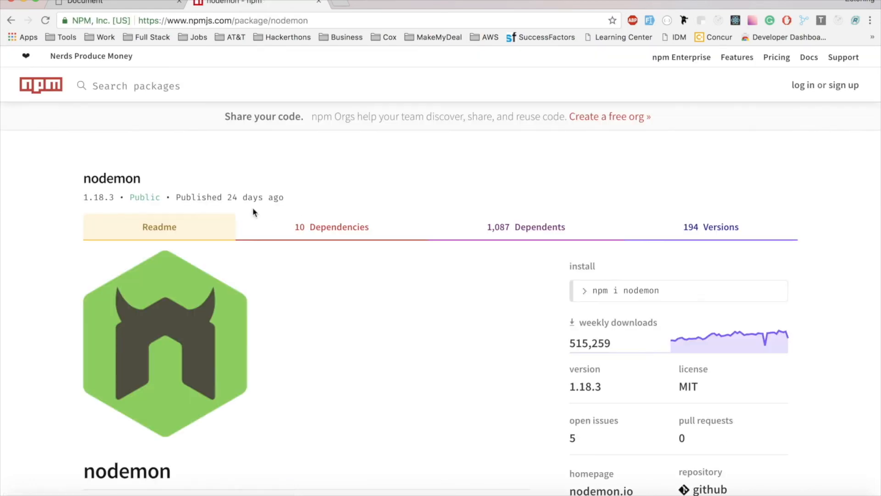
pyautogui.scroll(-3)
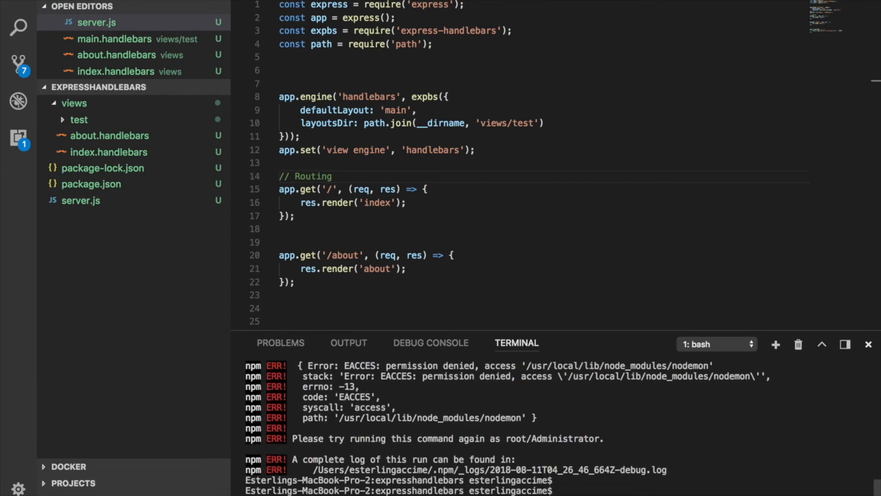
# - Install nodemon globally (sudo npm install -g nodemon) and run server.js under nodemon on port 8080
pyautogui.write('sudo npm install -g nodemon')
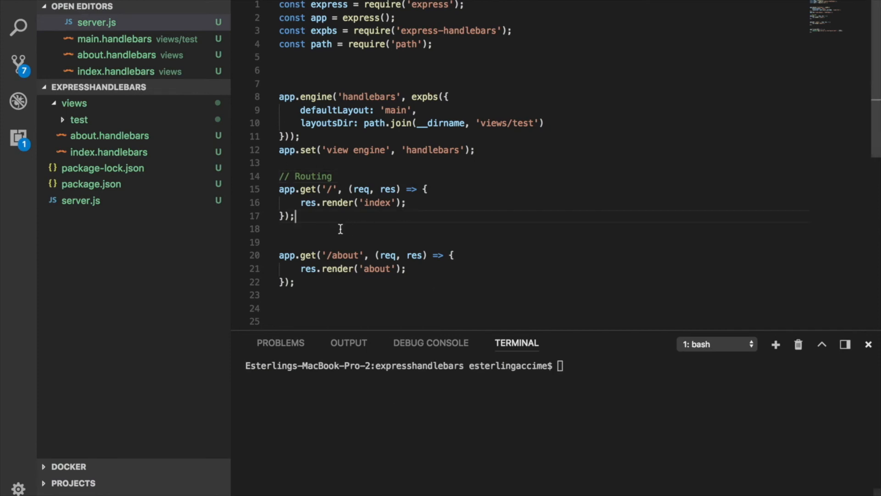
pyautogui.click(362, 123)
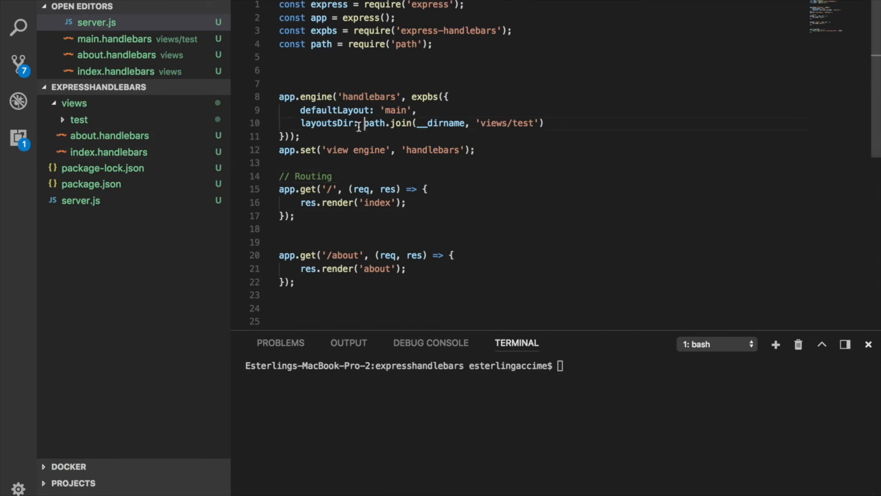
pyautogui.write('nodemon se')
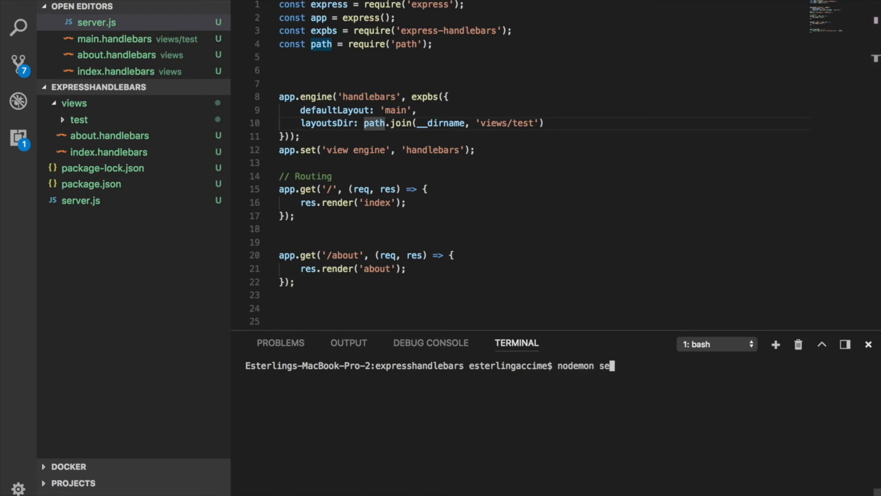
pyautogui.press('Enter')
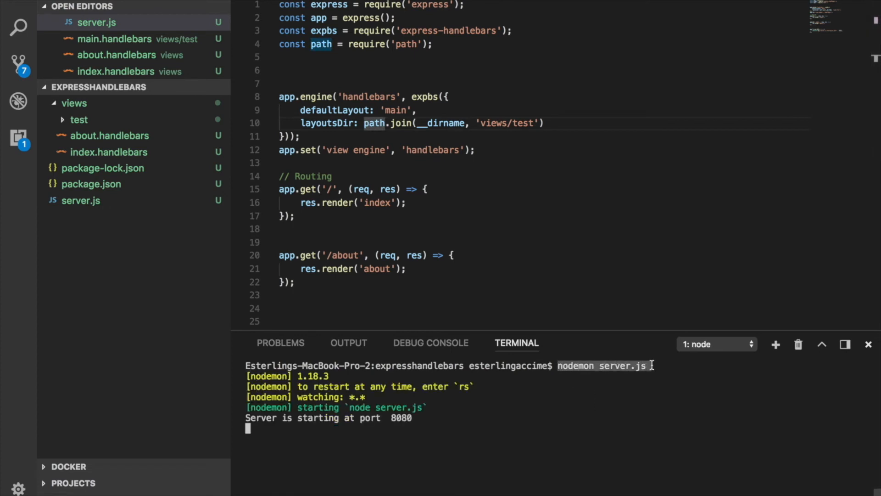
pyautogui.click(316, 228)
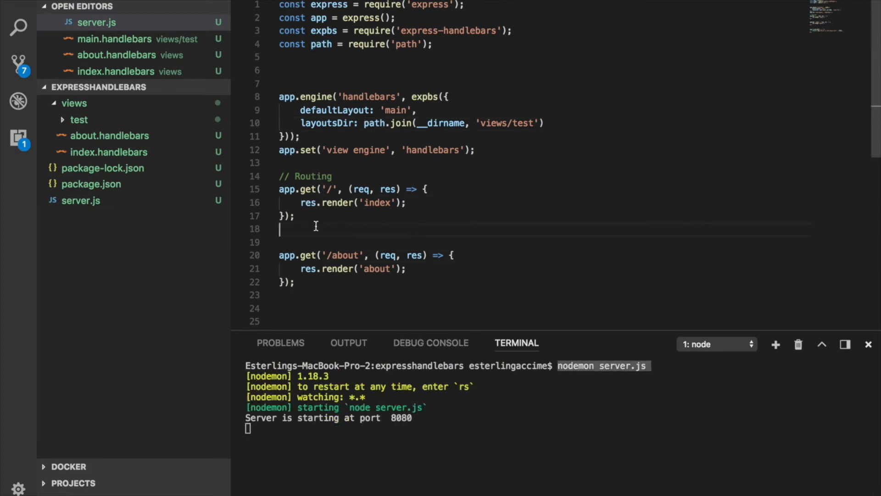
pyautogui.click(109, 135)
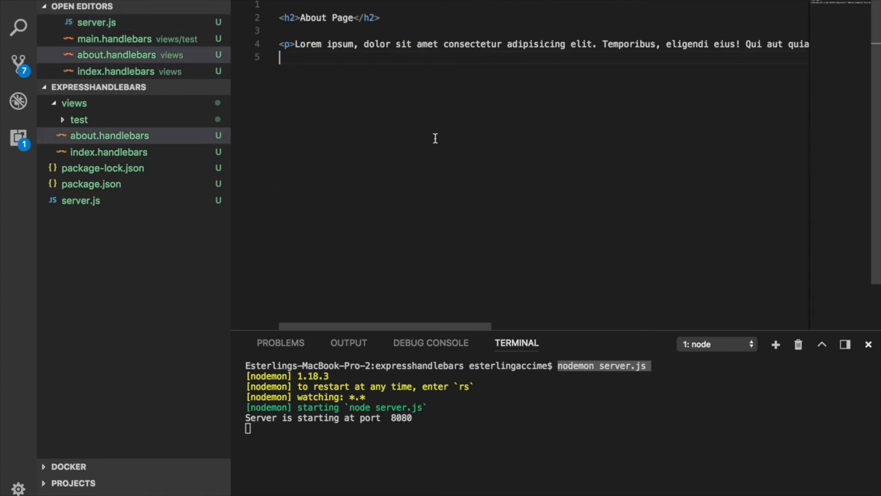
pyautogui.moveTo(314, 19)
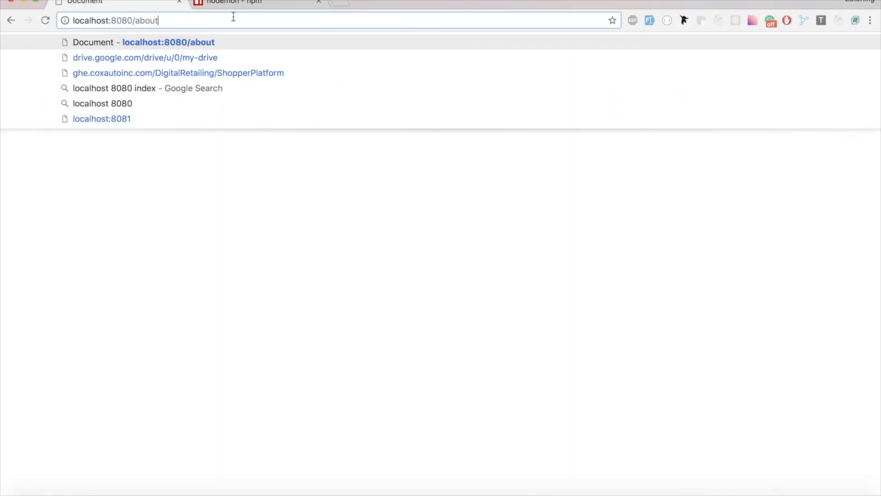
# - Load localhost:8080/about in Chrome to see the About Page heading with the author's name
pyautogui.press('Enter')
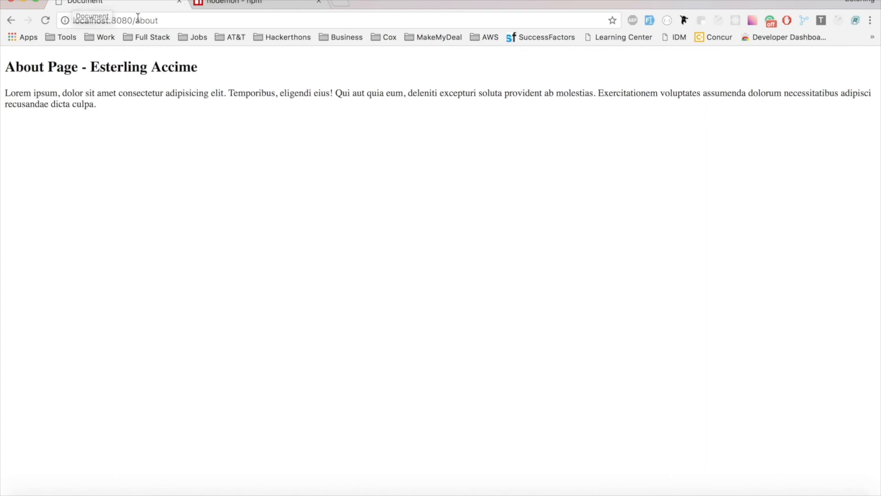
pyautogui.write('localhost:8080')
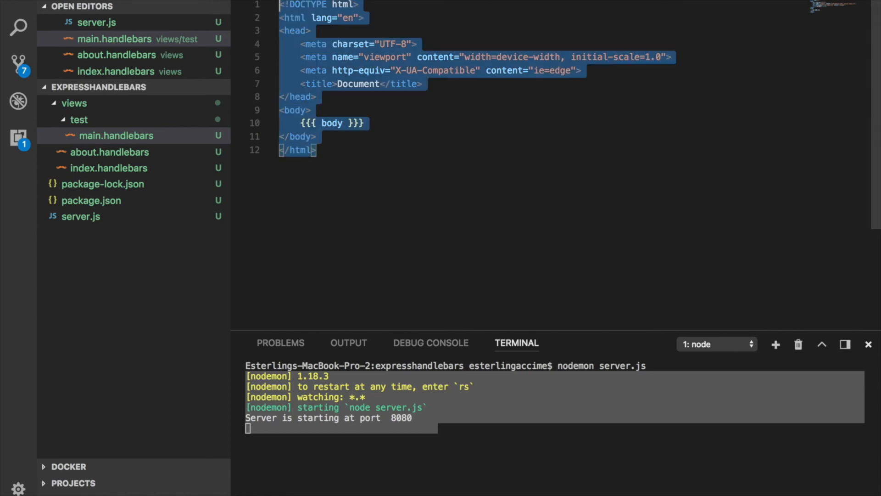
# - Replace the main layout's <title> text Document with Home Page
pyautogui.click(349, 85)
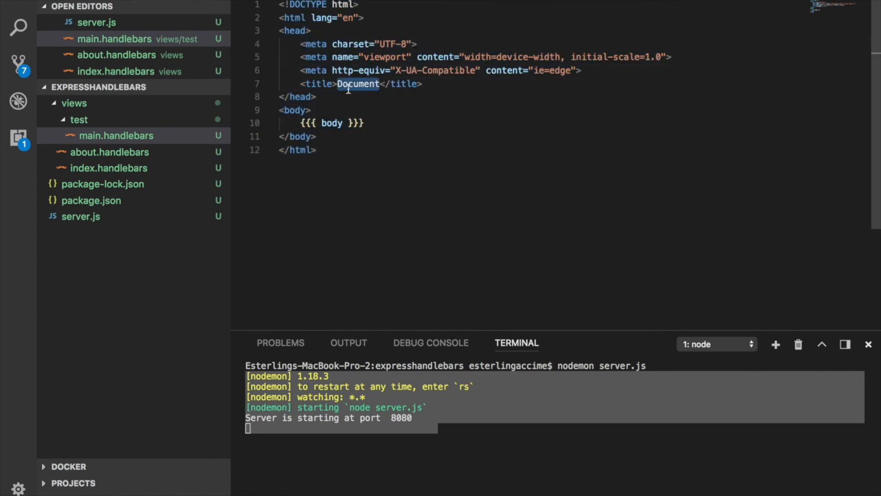
pyautogui.write('Home P')
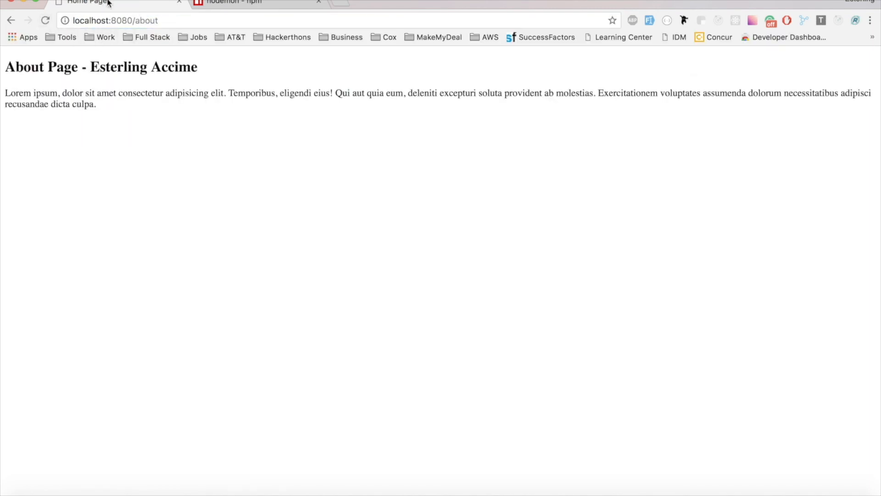
pyautogui.moveTo(106, 3)
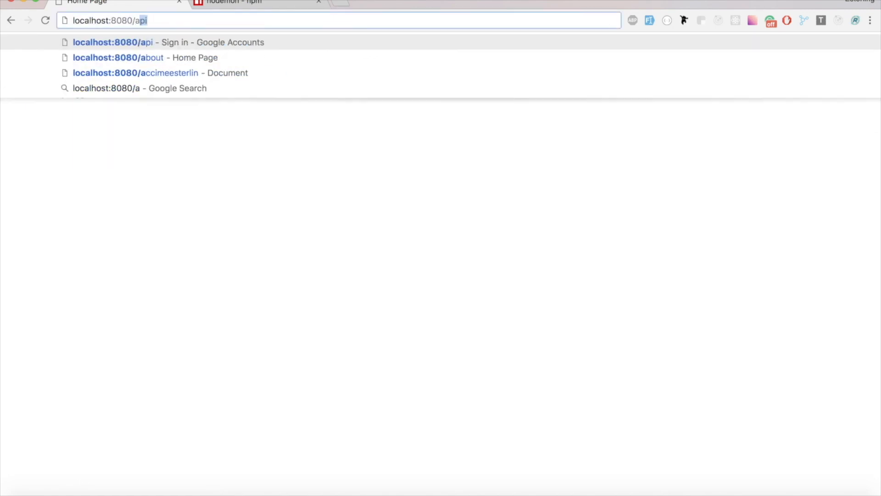
# - Reload localhost:8080/about so the tab title reads Home Page
pyautogui.click(119, 56)
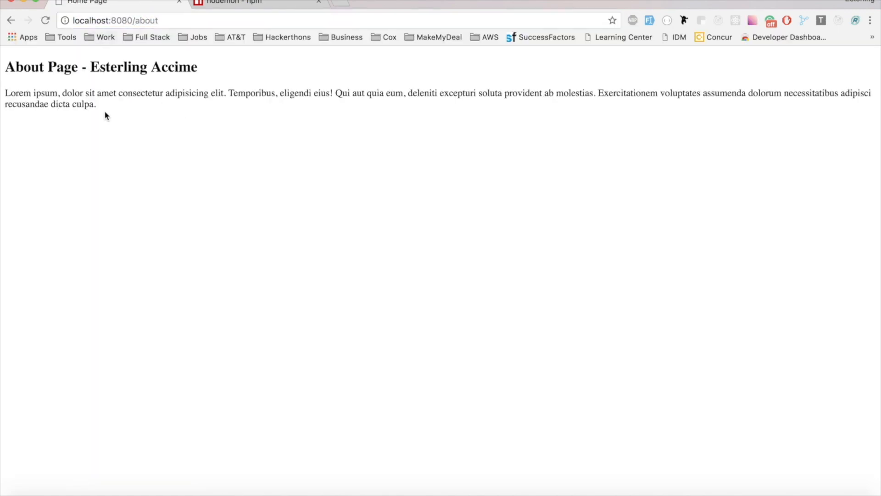